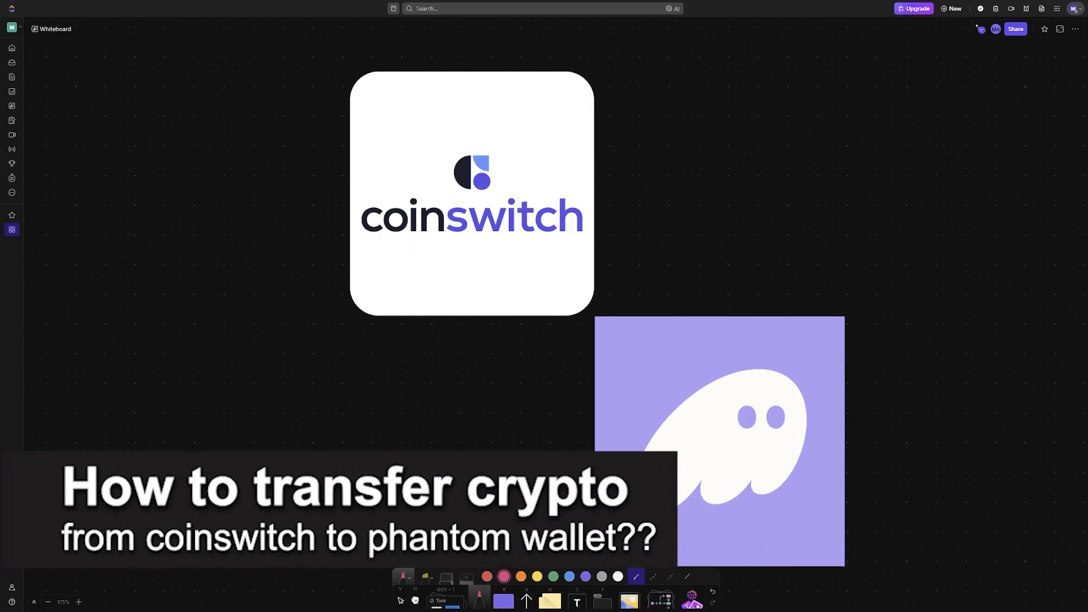
mouse_move(616, 203)
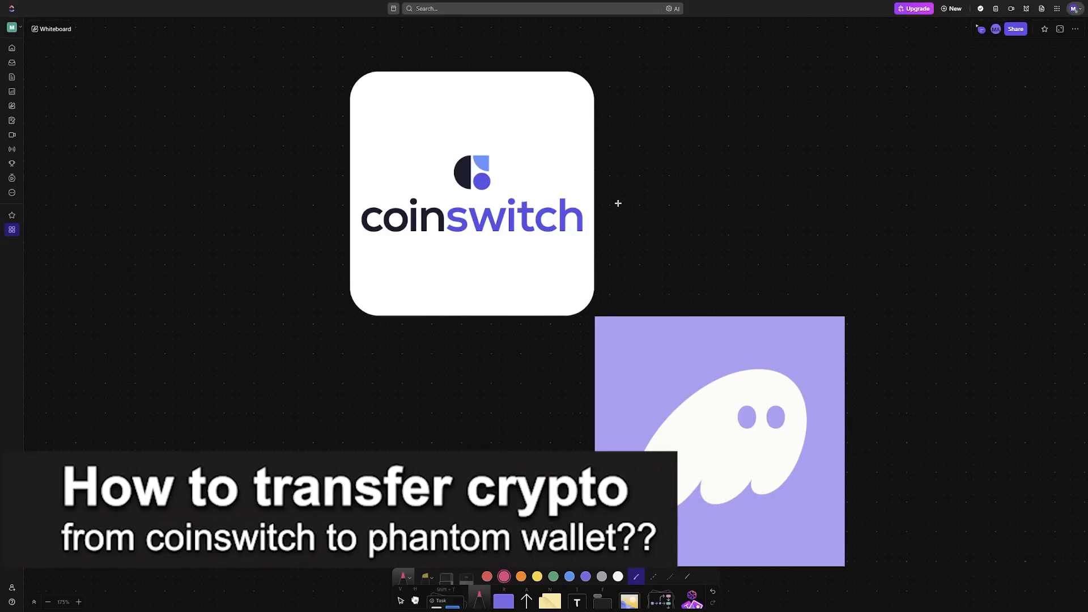
Underline the CoinSwitch logo in pink and label the ghost logo 'Phantom'
drag(611, 203, 691, 276)
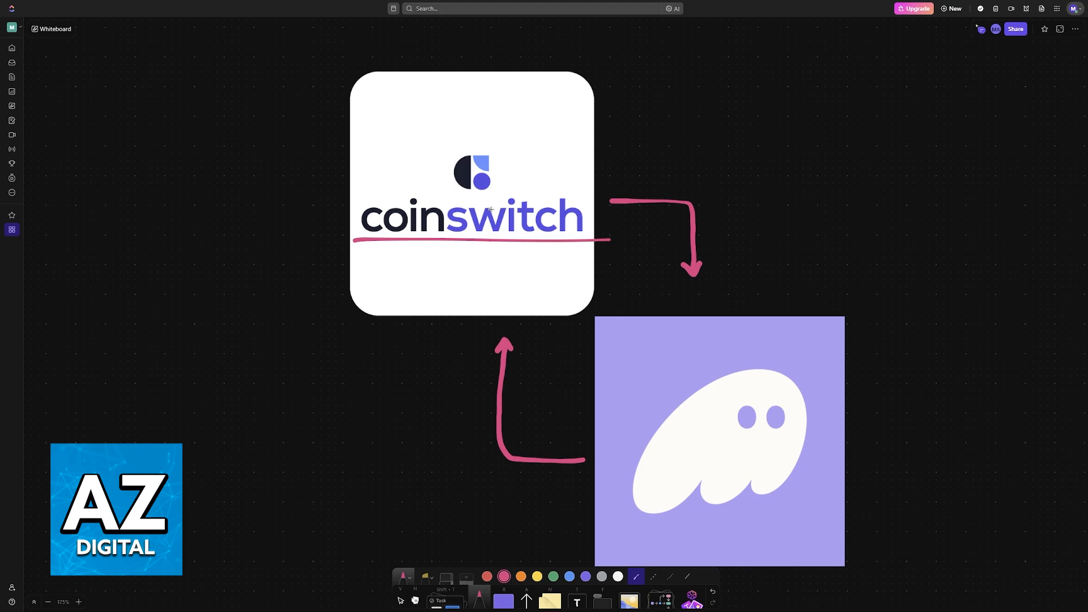
mouse_move(638, 220)
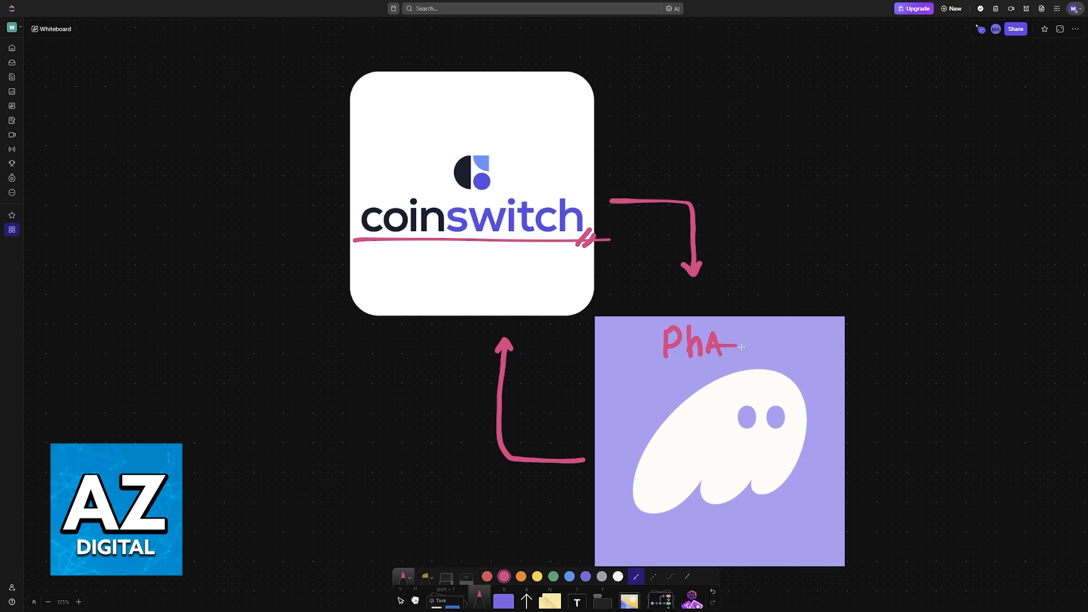
text(n)
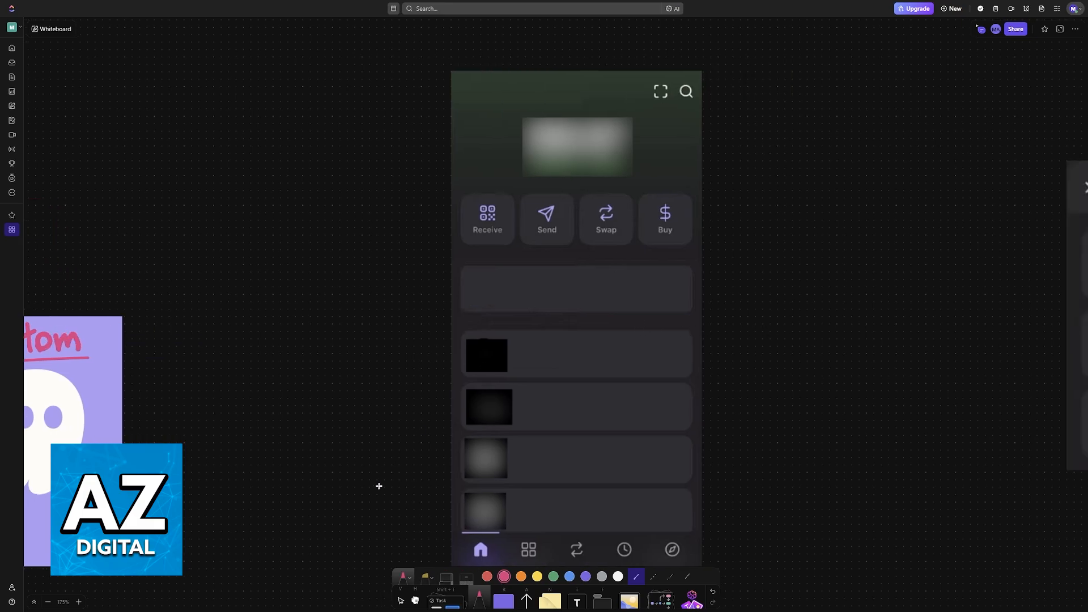
Draw an arrow from Phantom to the wallet screenshot and bracket its Receive/Send/Swap/Buy row
drag(144, 433, 385, 347)
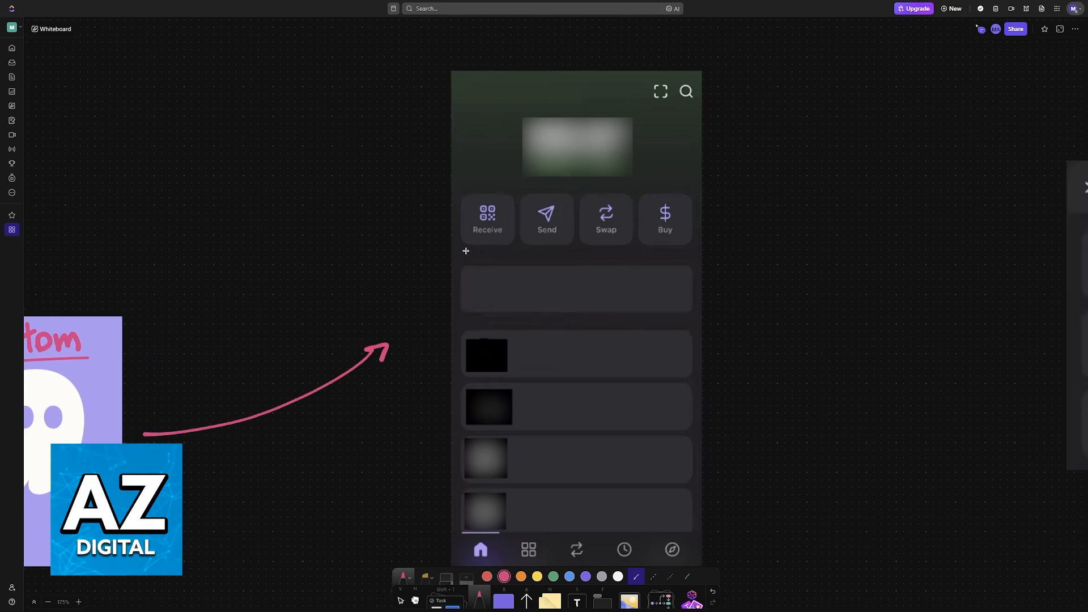
drag(480, 184, 459, 251)
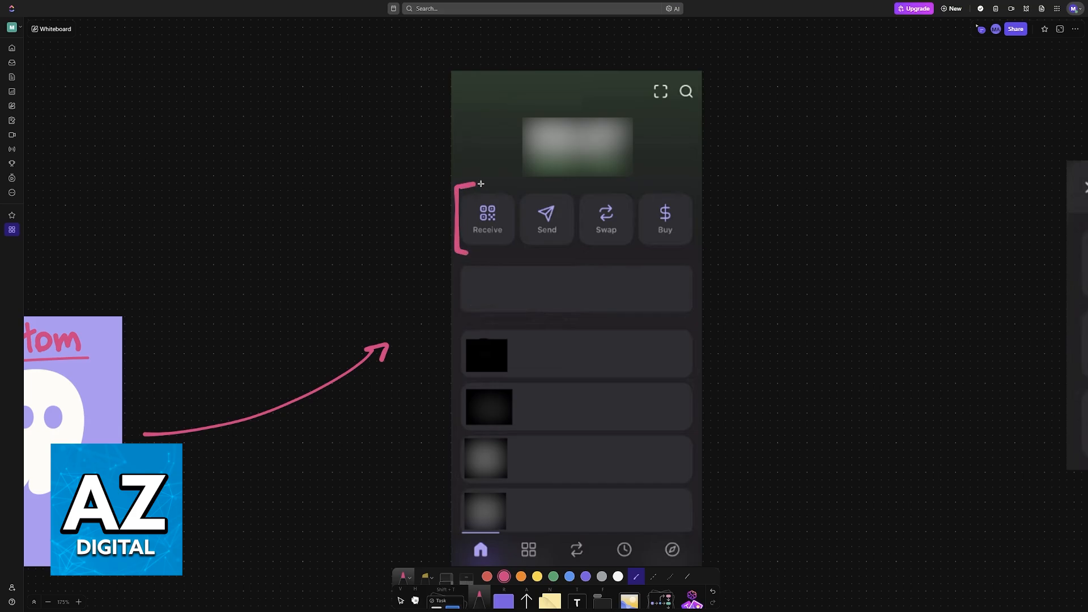
drag(465, 186, 454, 246)
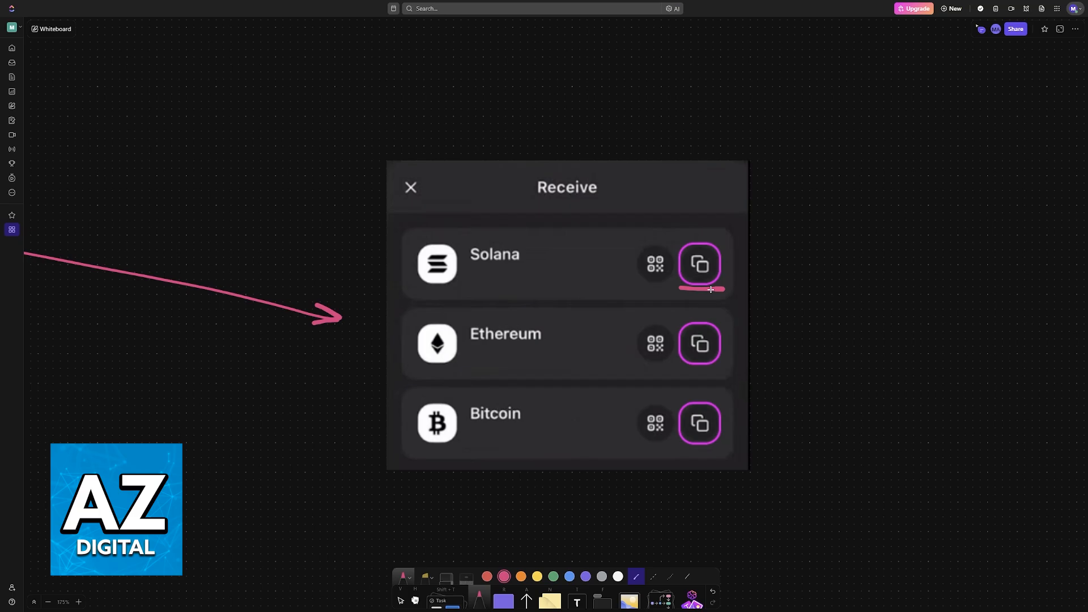
Underline the Solana copy-address option and write 'BTC' beside the CoinSwitch portfolio holding
drag(593, 310, 645, 285)
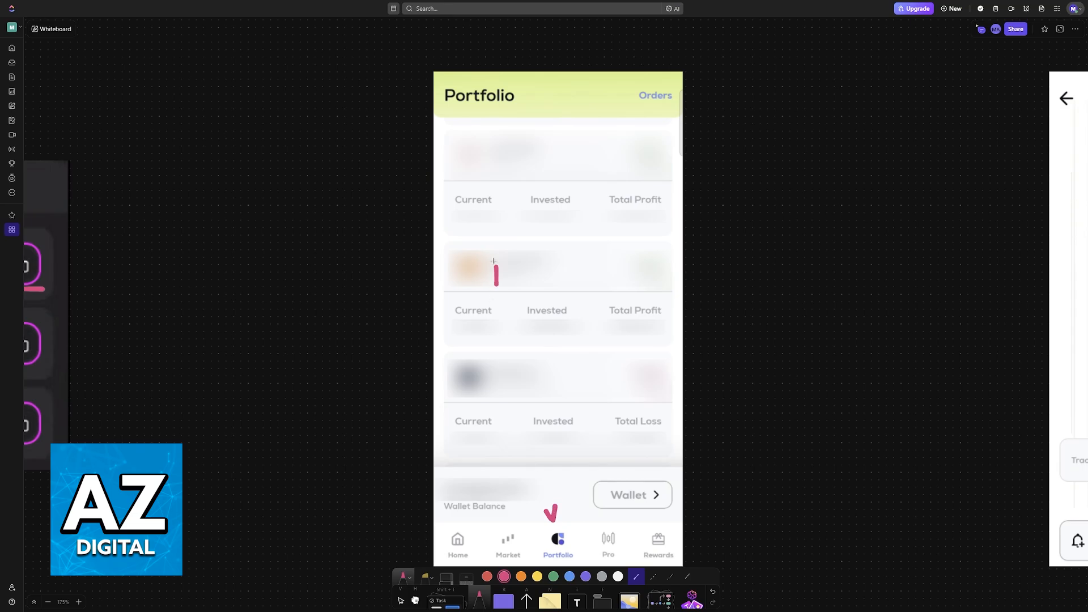
text(BTC)
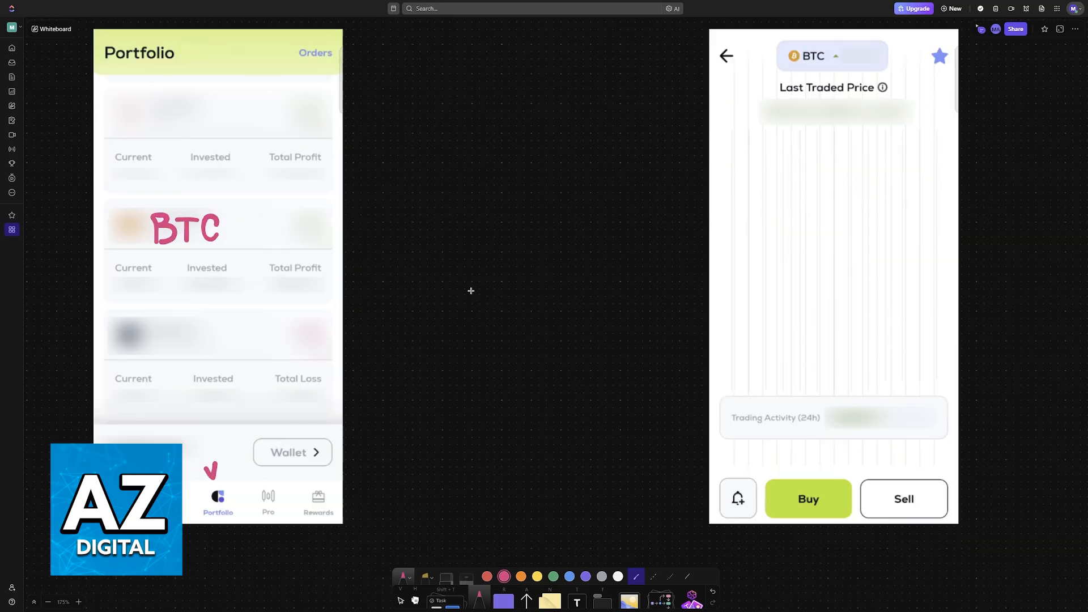
Draw an arrow from the BTC holding to the trade screen, underline BTC and circle Buy and Sell
drag(340, 250, 703, 248)
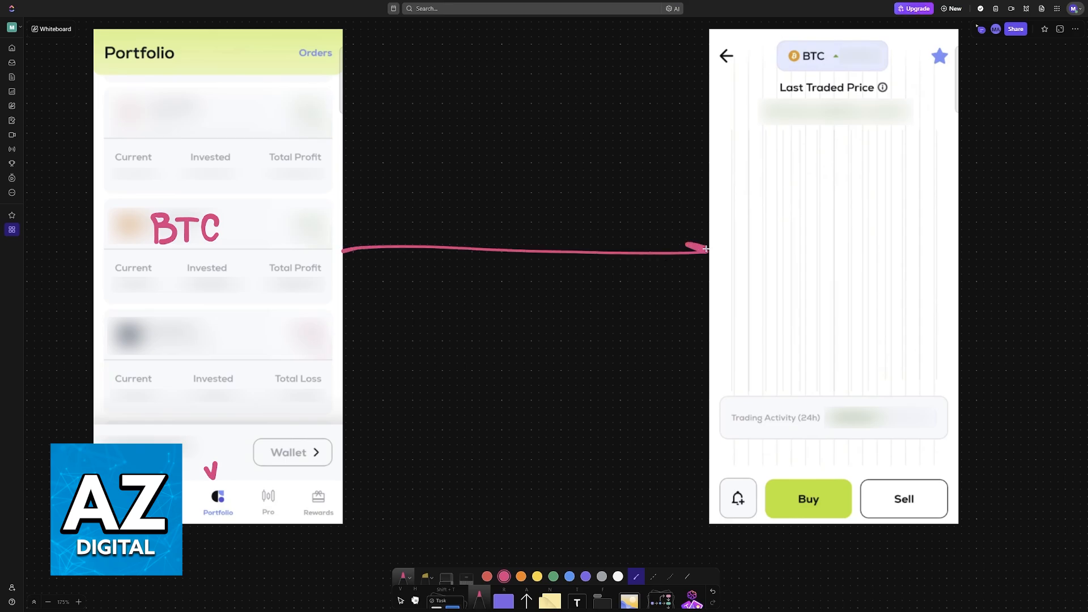
drag(702, 246, 693, 262)
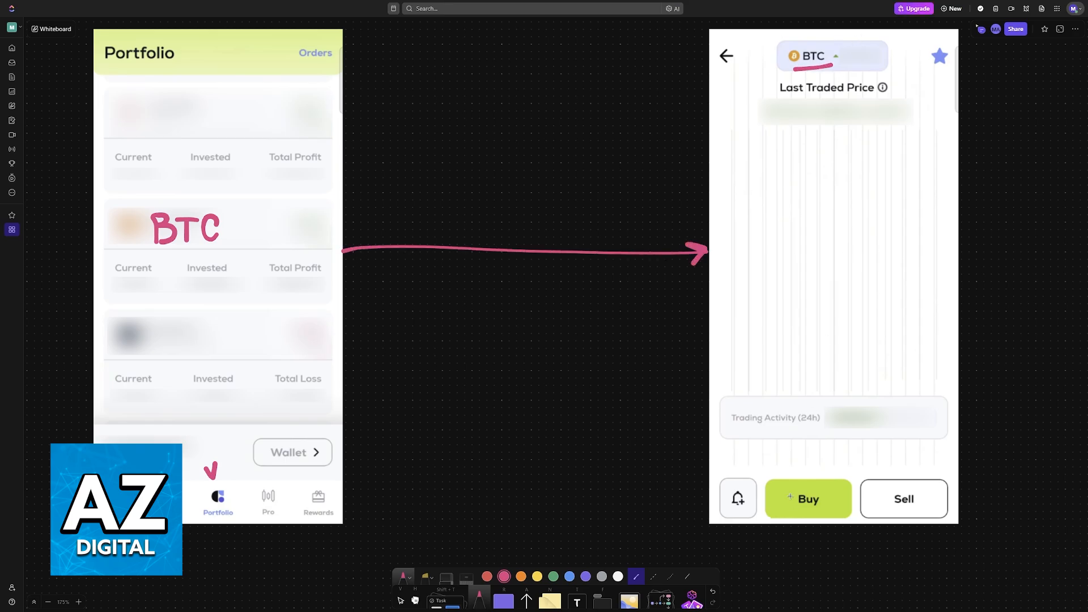
drag(791, 499, 929, 498)
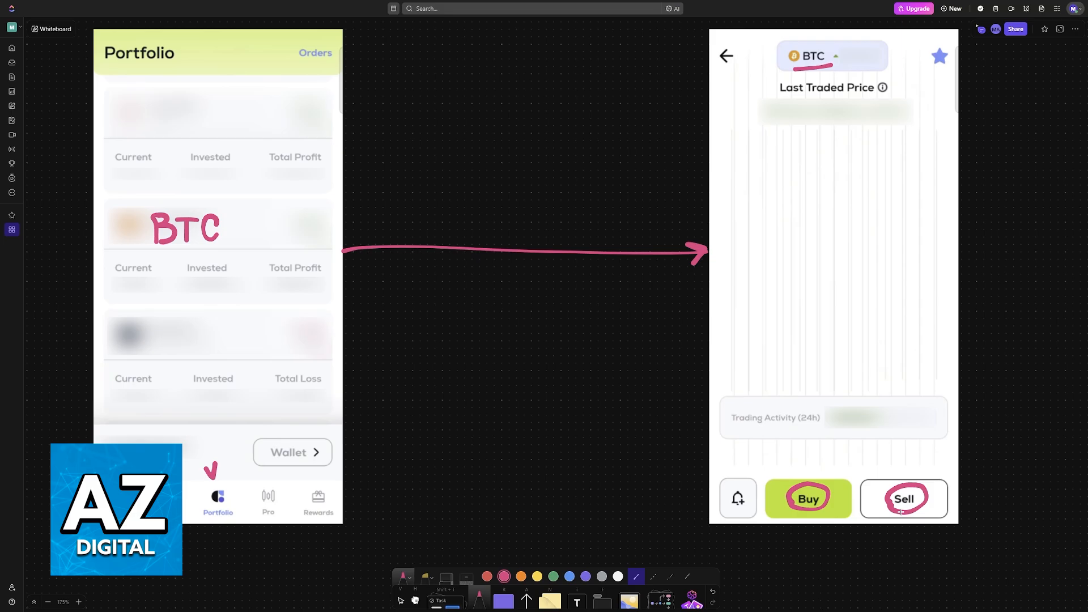
Link Buy and Sell to a circled dollar sign and start a handwritten note below the screenshots
drag(833, 513, 860, 569)
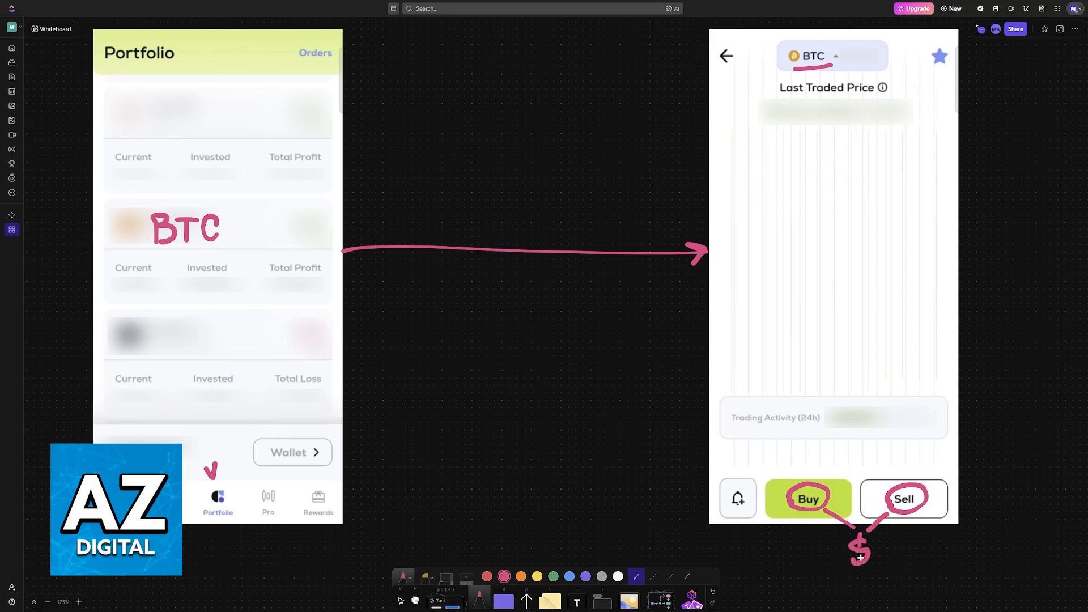
drag(846, 534, 874, 562)
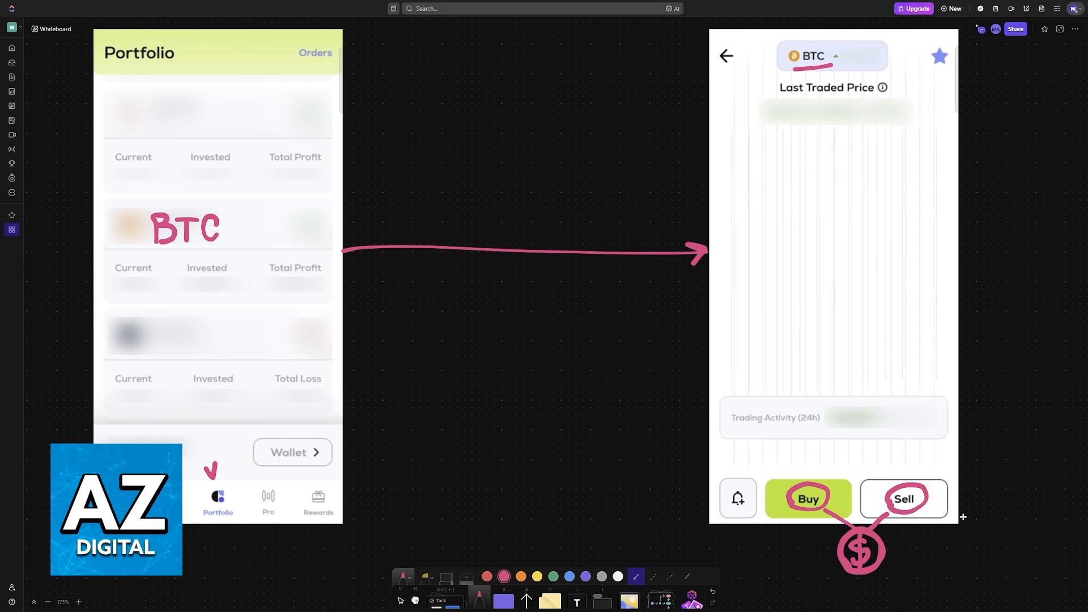
drag(494, 492, 523, 471)
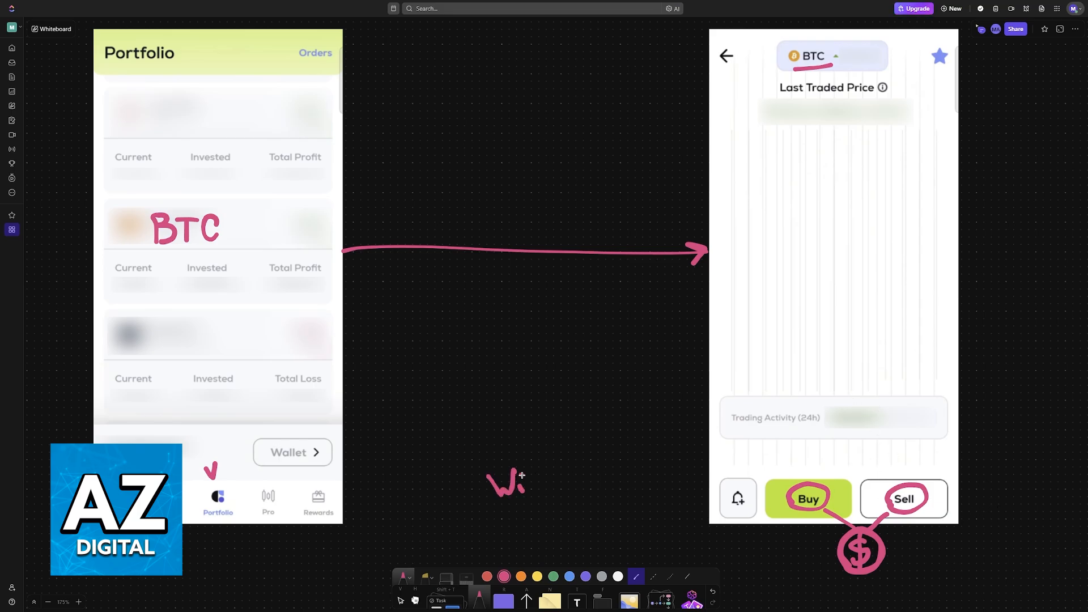